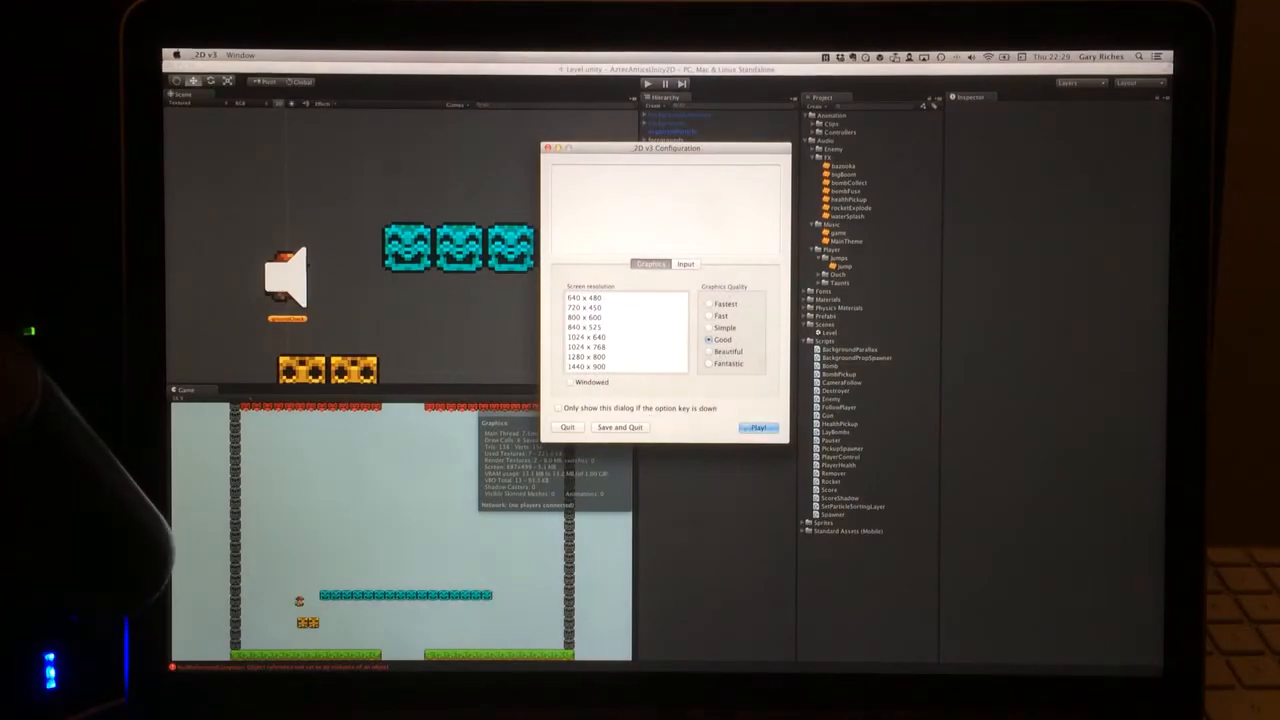
# Step: Launch the 2D v3 build full-screen from the Configuration dialog, leaving Windowed unchecked
pyautogui.click(757, 428)
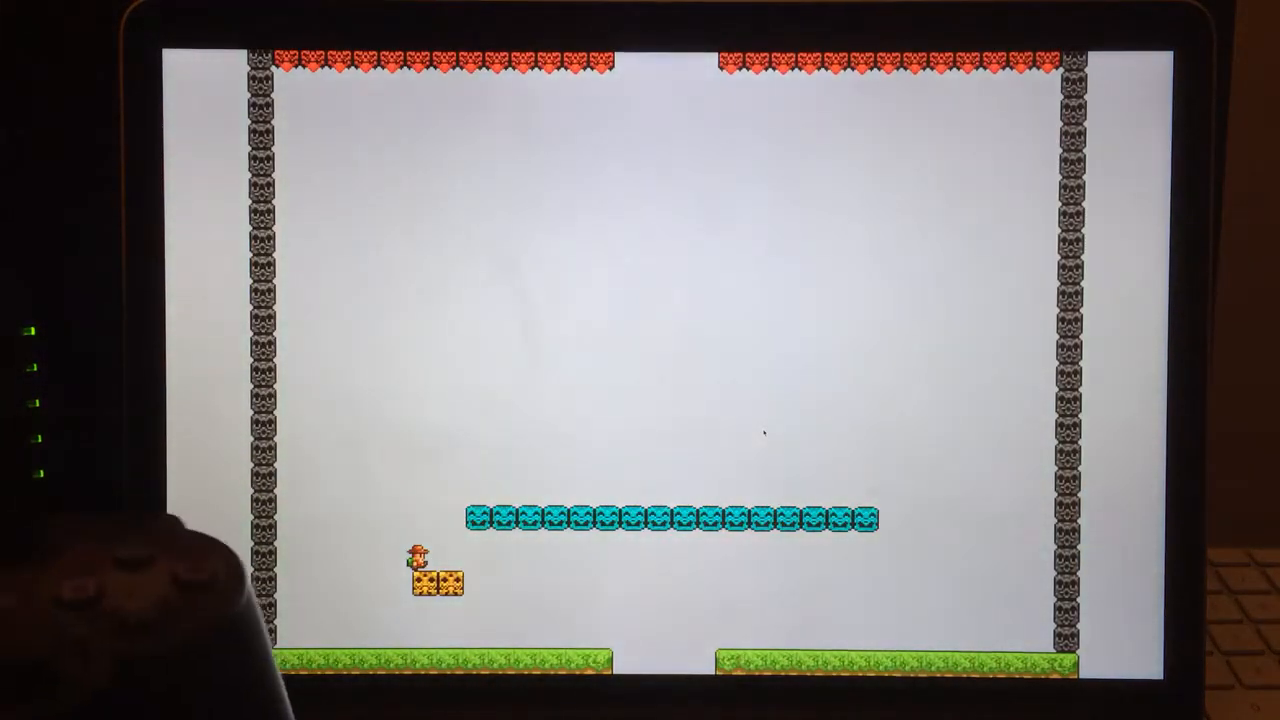